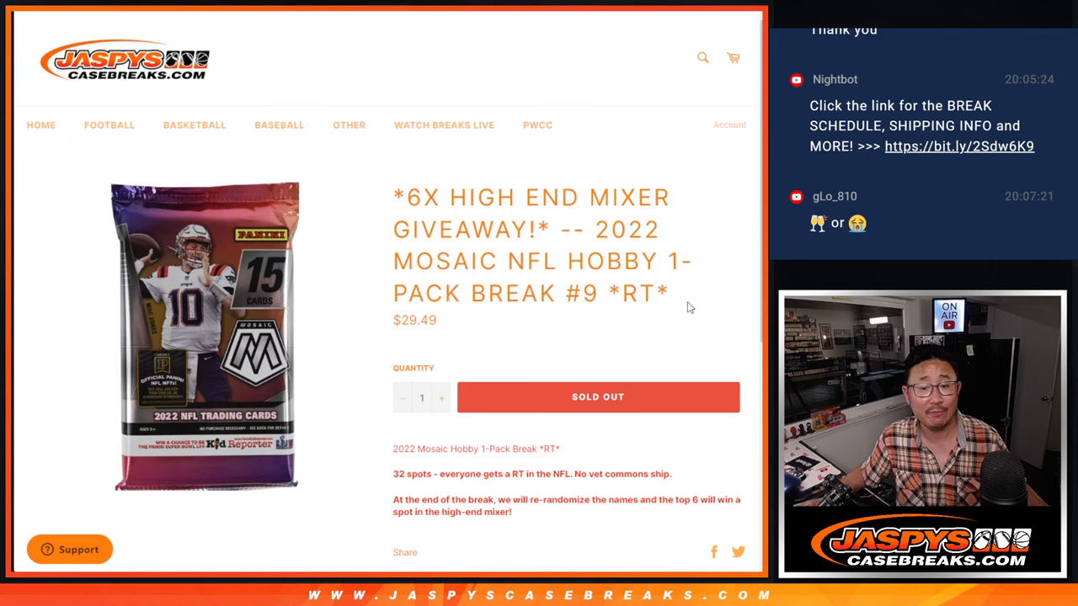
Bring up the randomized 32-name participant list for Mosaic NFL break #9.
{"action": "double_click", "coordinate": [582, 293]}
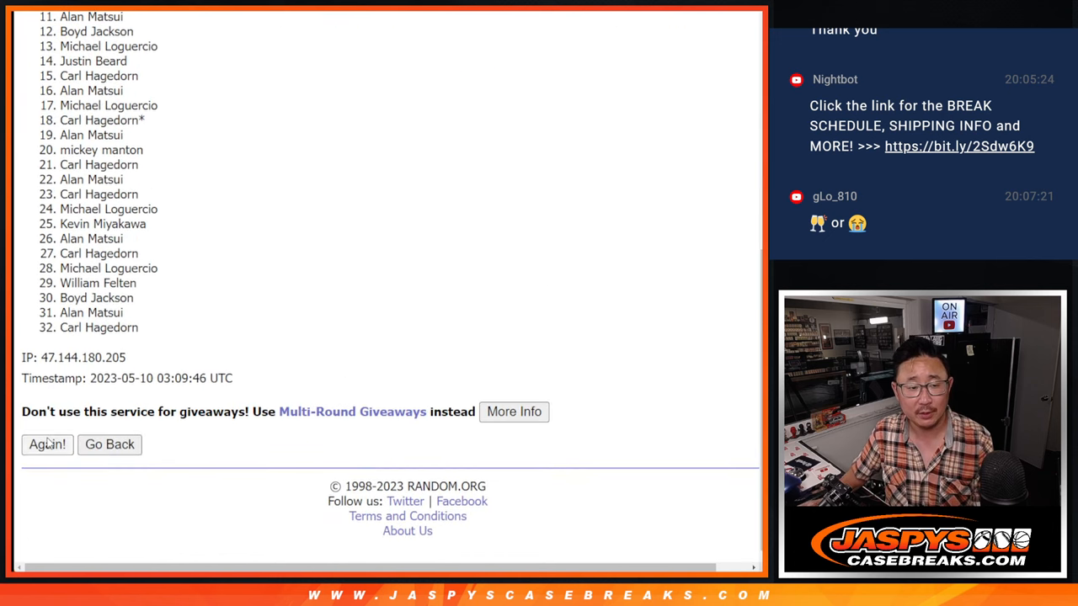
Reshuffle the 32 participant names once more, reaching 7 randomizations.
{"action": "left_click", "coordinate": [47, 445]}
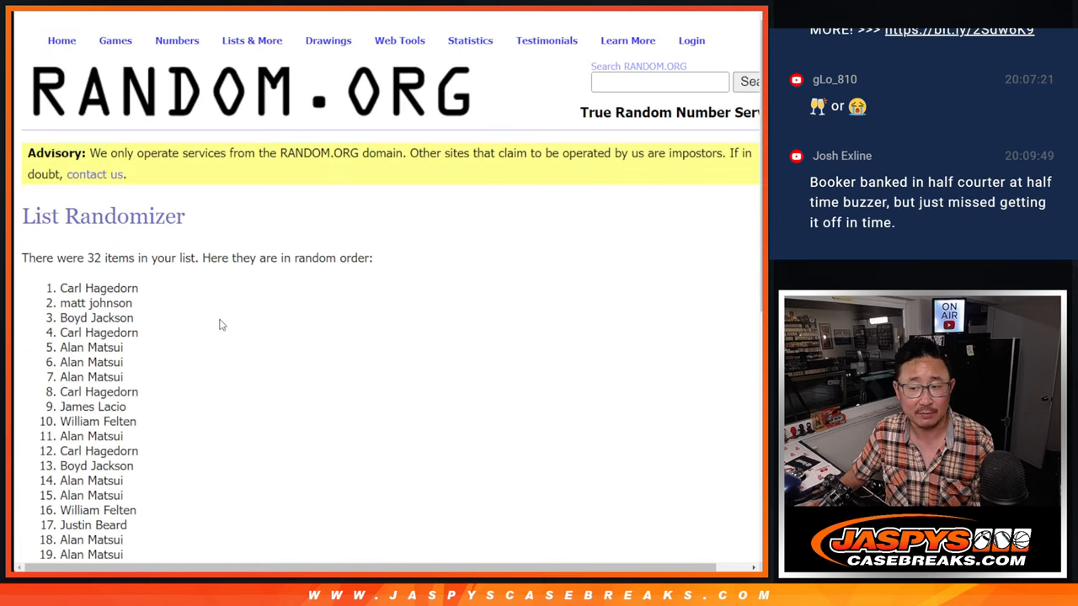
{"action": "scroll", "scroll_direction": "down", "scroll_amount": 3}
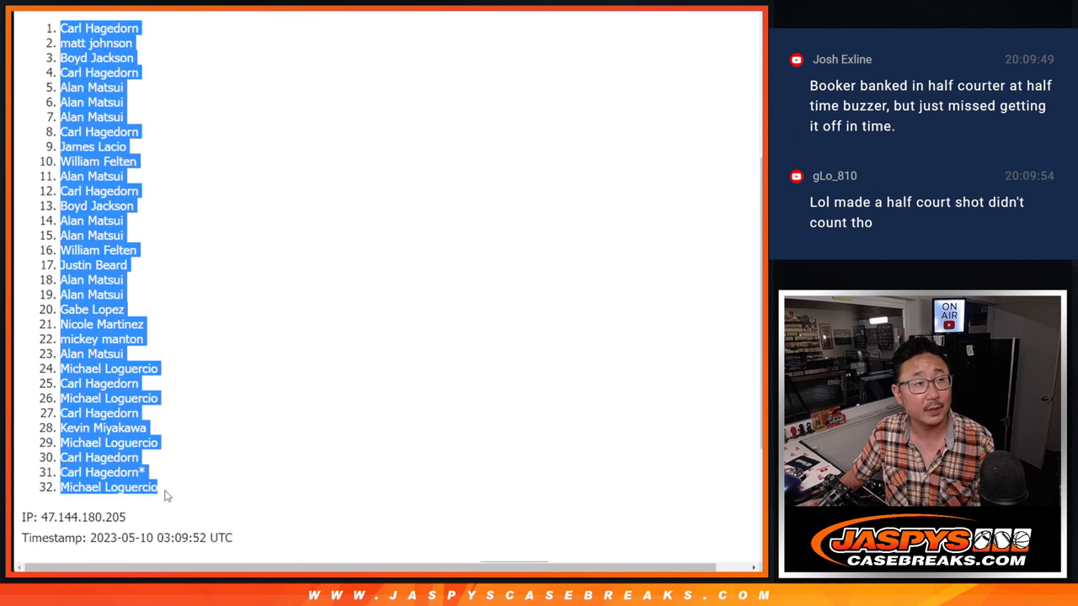
{"action": "scroll", "scroll_direction": "down", "scroll_amount": 3}
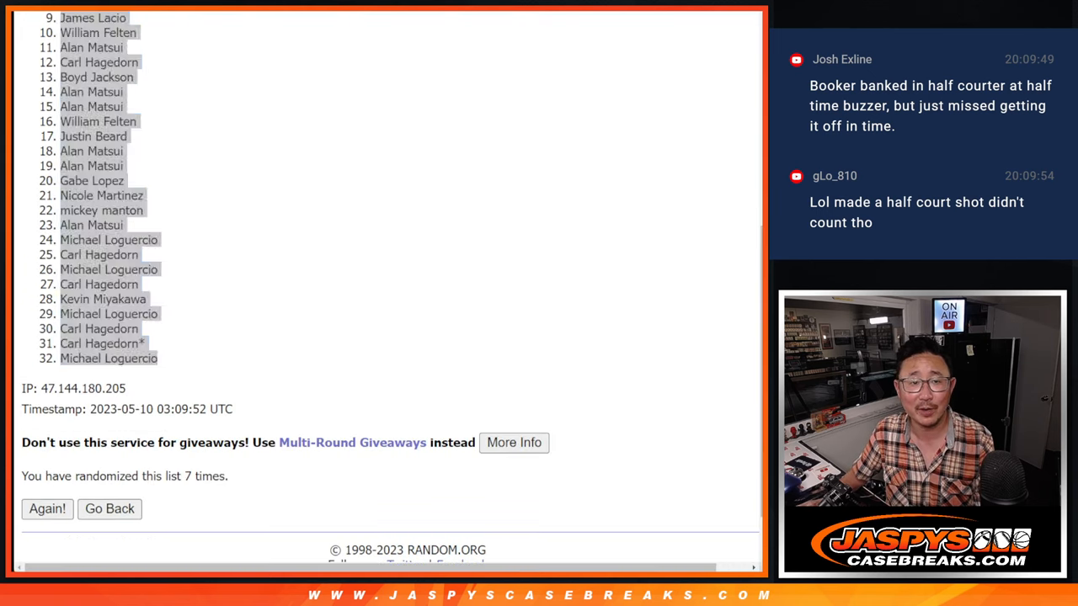
Randomize the 32 NFL teams, then reshuffle them three more times.
{"action": "left_click", "coordinate": [108, 508]}
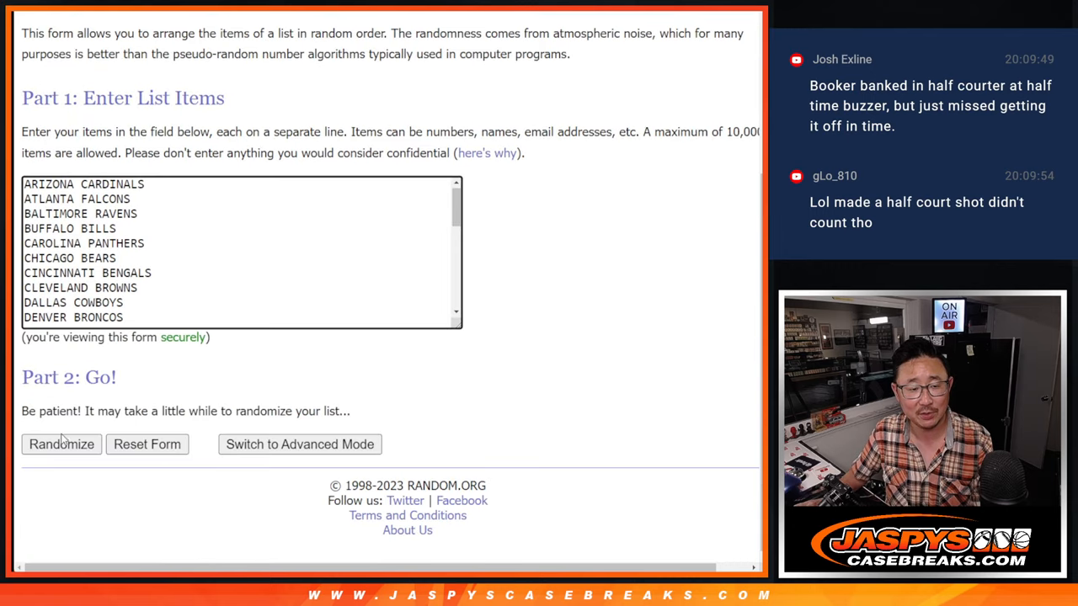
{"action": "left_click", "coordinate": [60, 444]}
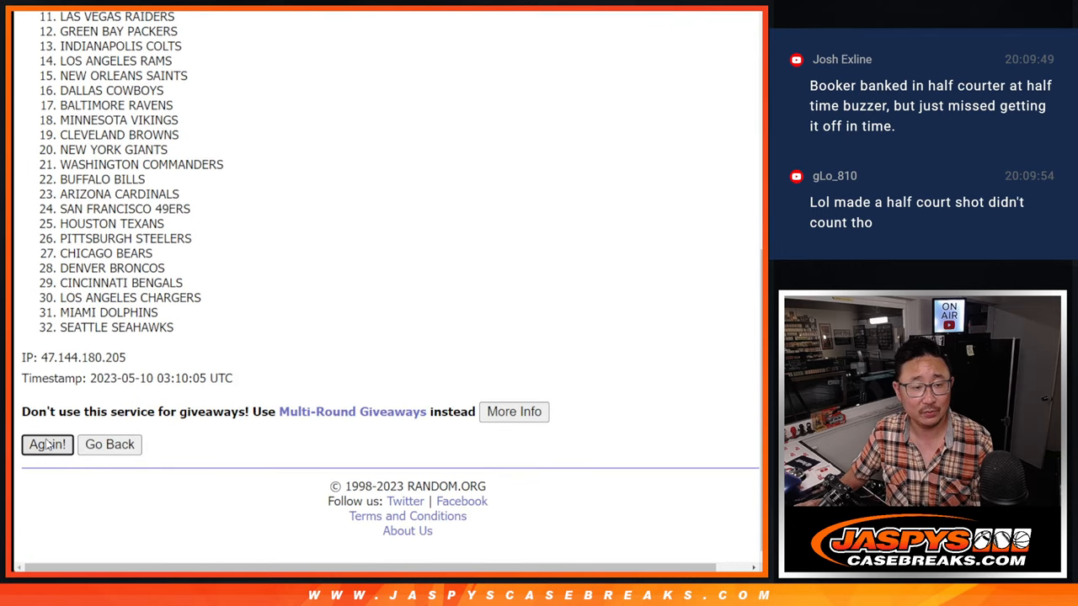
{"action": "left_click", "coordinate": [47, 445]}
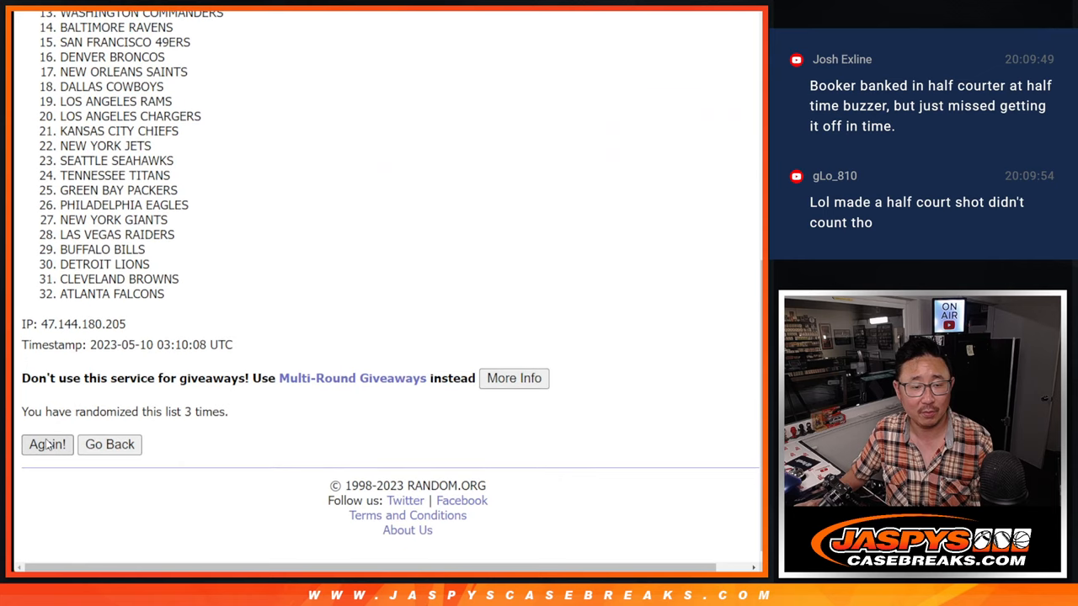
{"action": "left_click", "coordinate": [46, 443]}
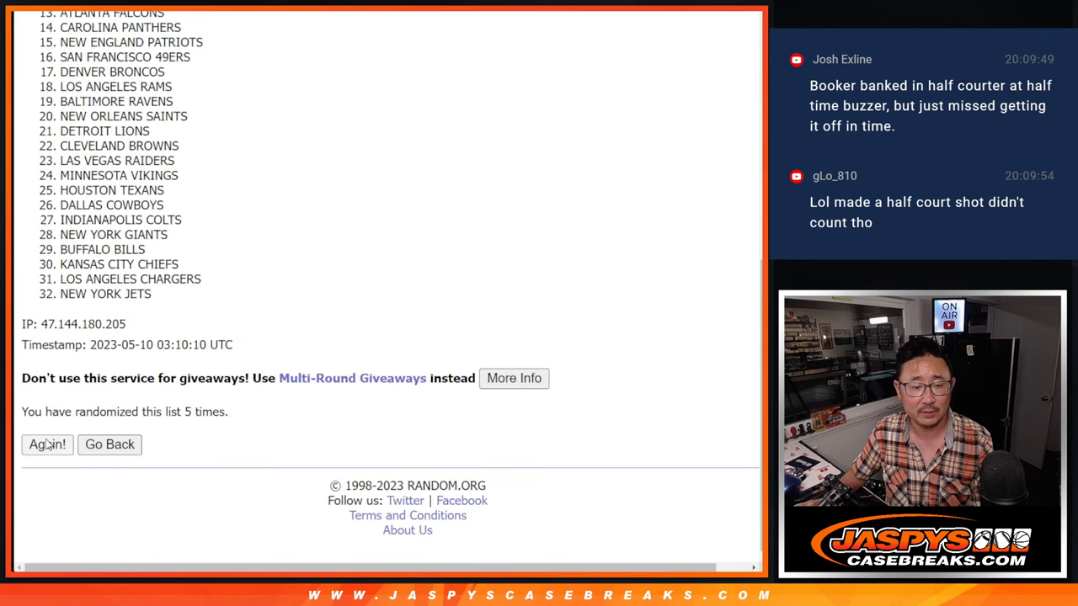
{"action": "left_click", "coordinate": [47, 445]}
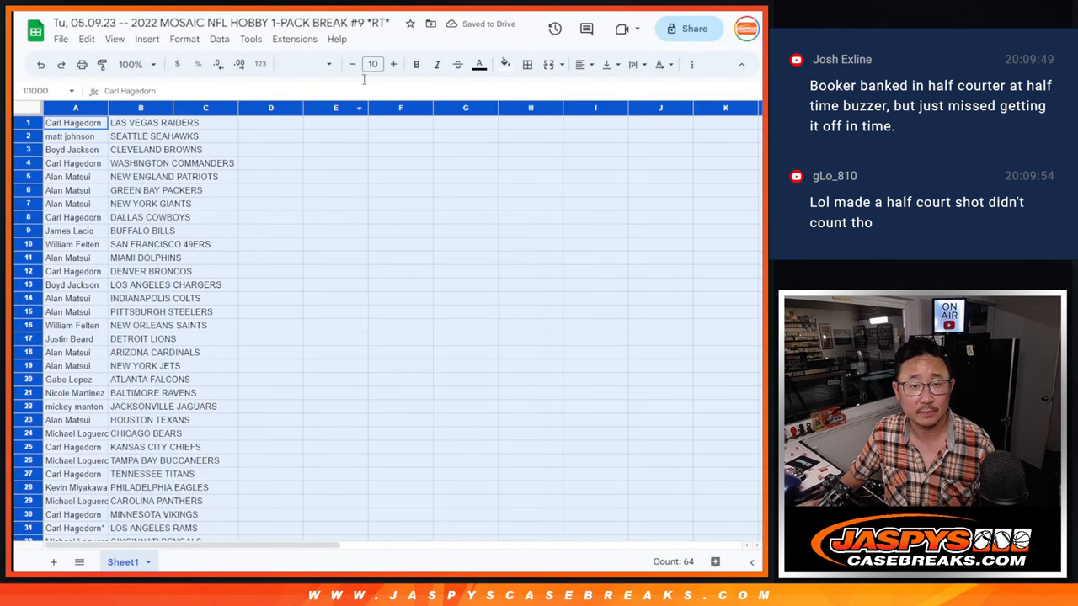
Set the name and team list text to size 12.
{"action": "left_click", "coordinate": [372, 64]}
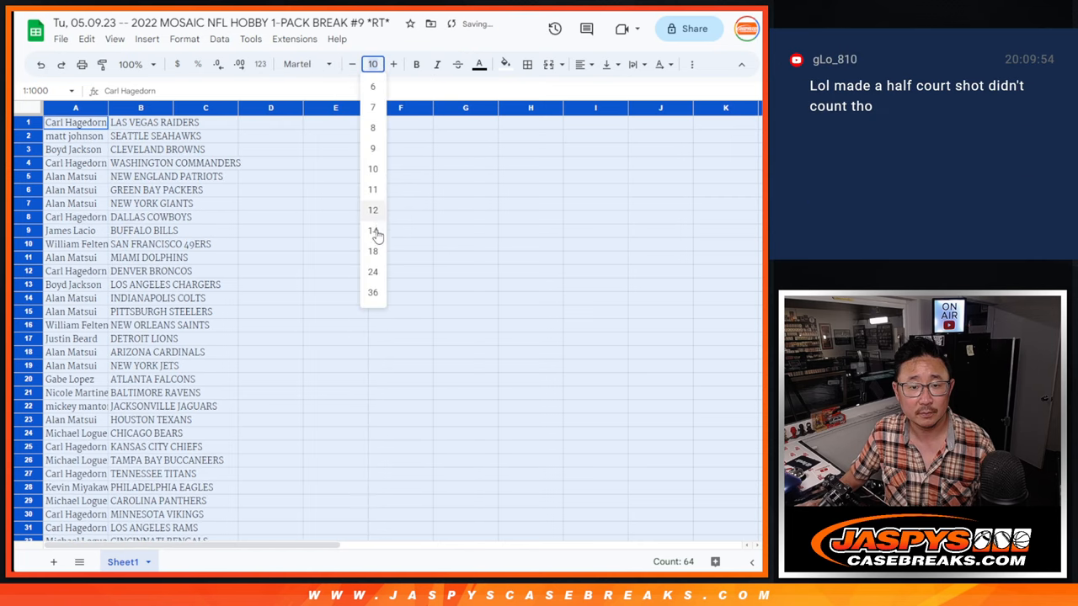
{"action": "left_click", "coordinate": [373, 210]}
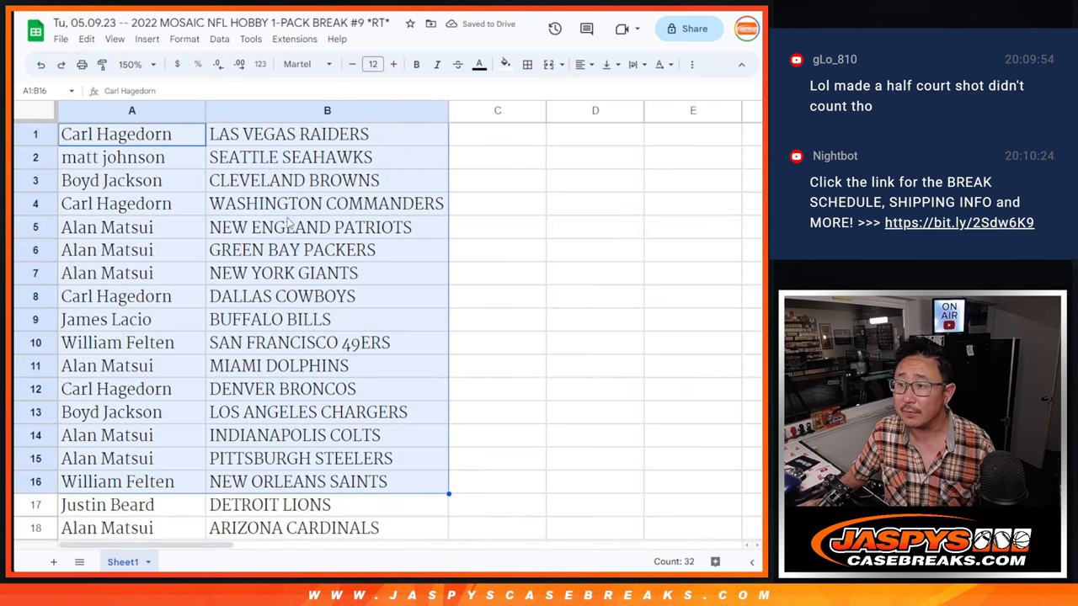
{"action": "scroll", "scroll_direction": "down", "scroll_amount": 3}
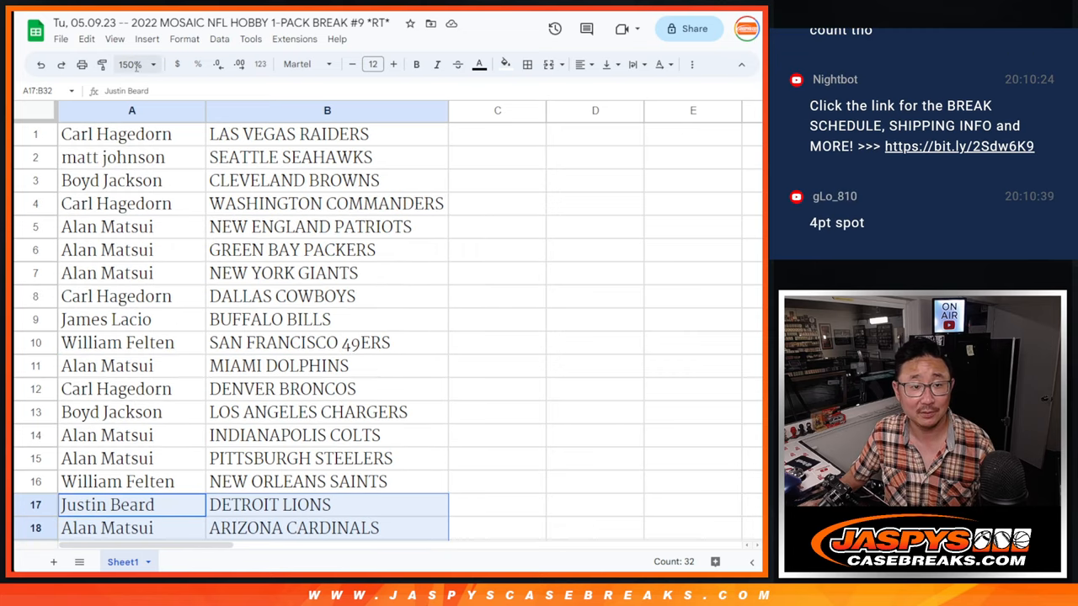
Sort all 32 rows alphabetically by team and bring up print settings.
{"action": "left_click", "coordinate": [128, 64]}
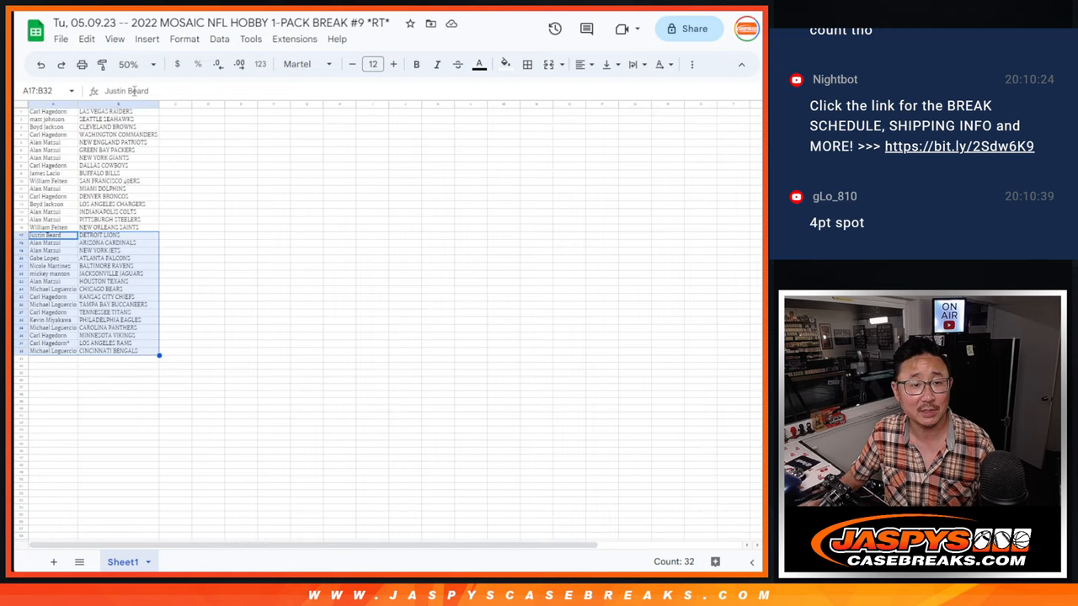
{"action": "left_click", "coordinate": [128, 64]}
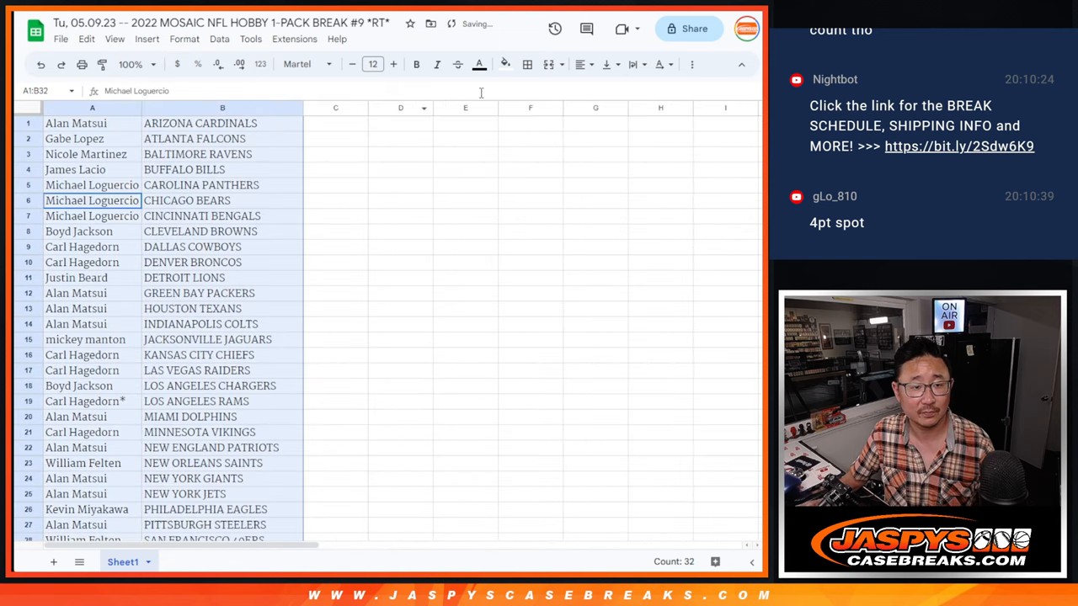
{"action": "left_click", "coordinate": [527, 64]}
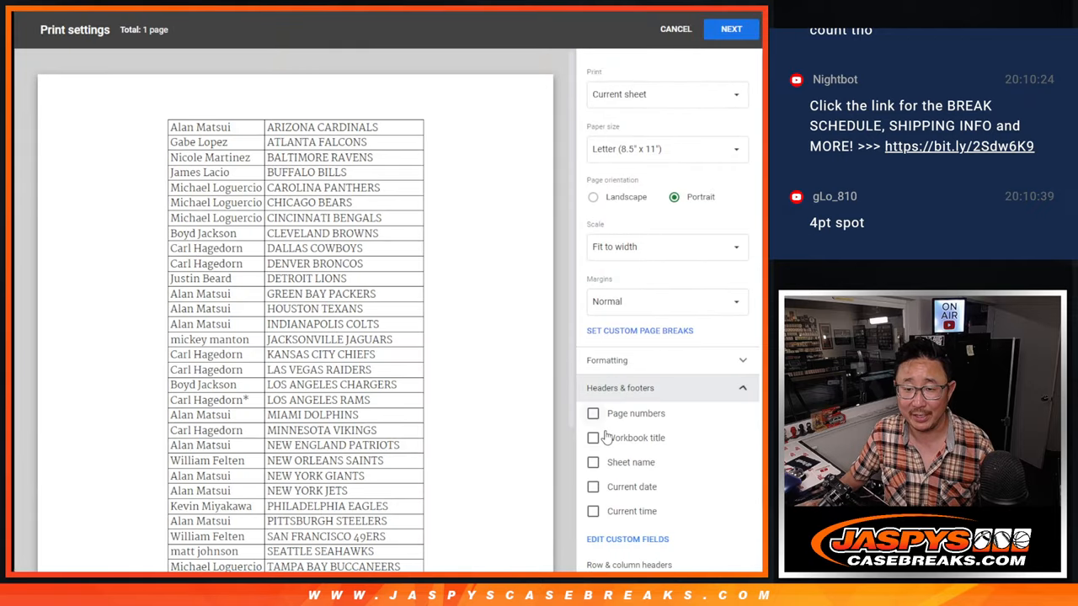
Print the team-sorted list of names and teams.
{"action": "left_click", "coordinate": [731, 29]}
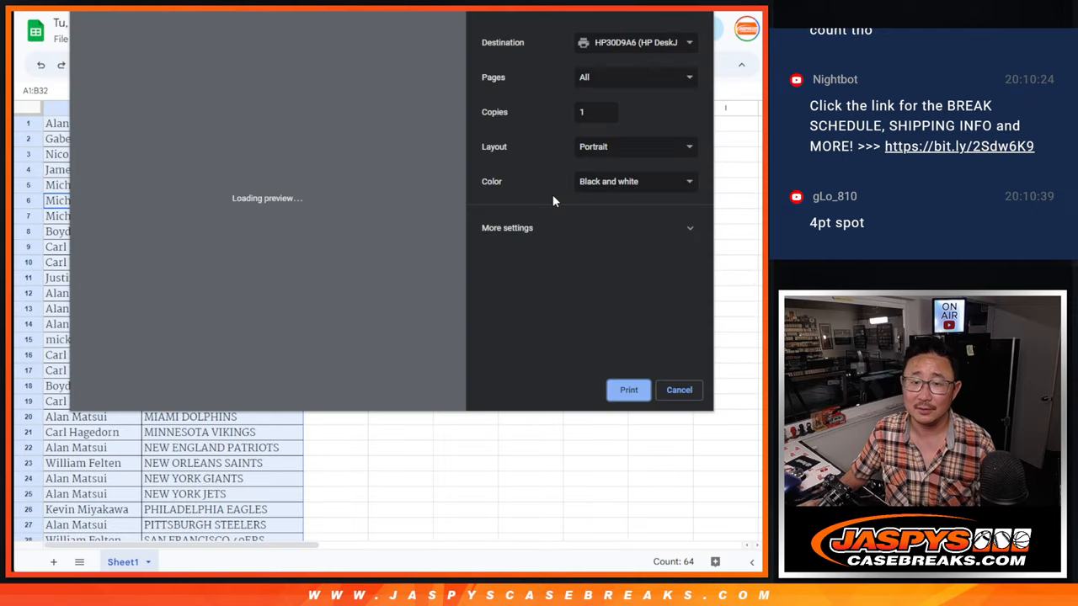
{"action": "left_click", "coordinate": [679, 389]}
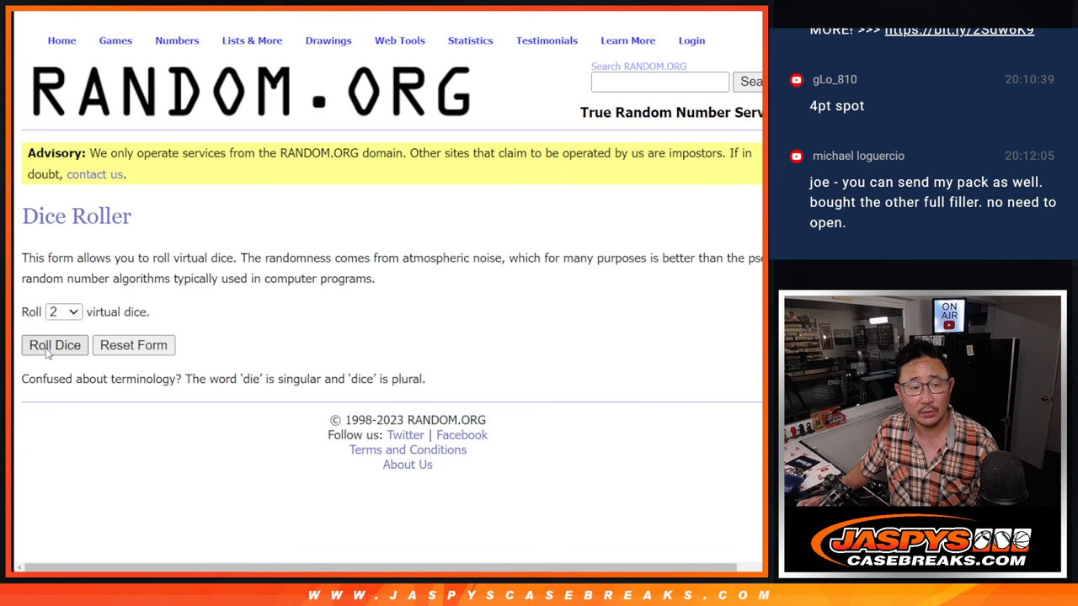
Randomize the 32 participant names and reshuffle until 10 randomizations.
{"action": "left_click", "coordinate": [54, 345]}
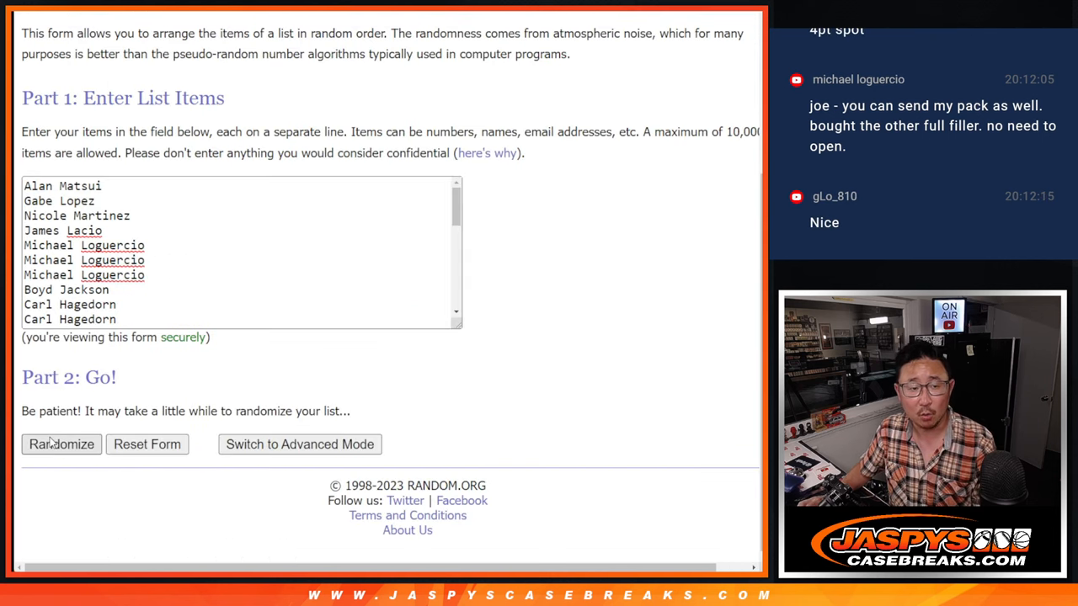
{"action": "left_click", "coordinate": [61, 444]}
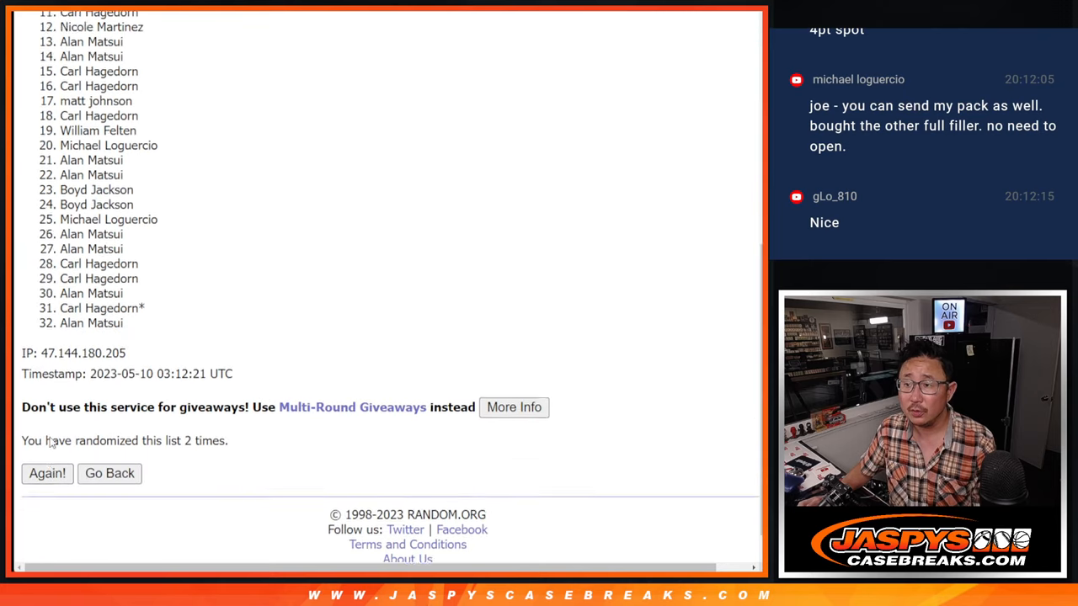
{"action": "left_click", "coordinate": [47, 473]}
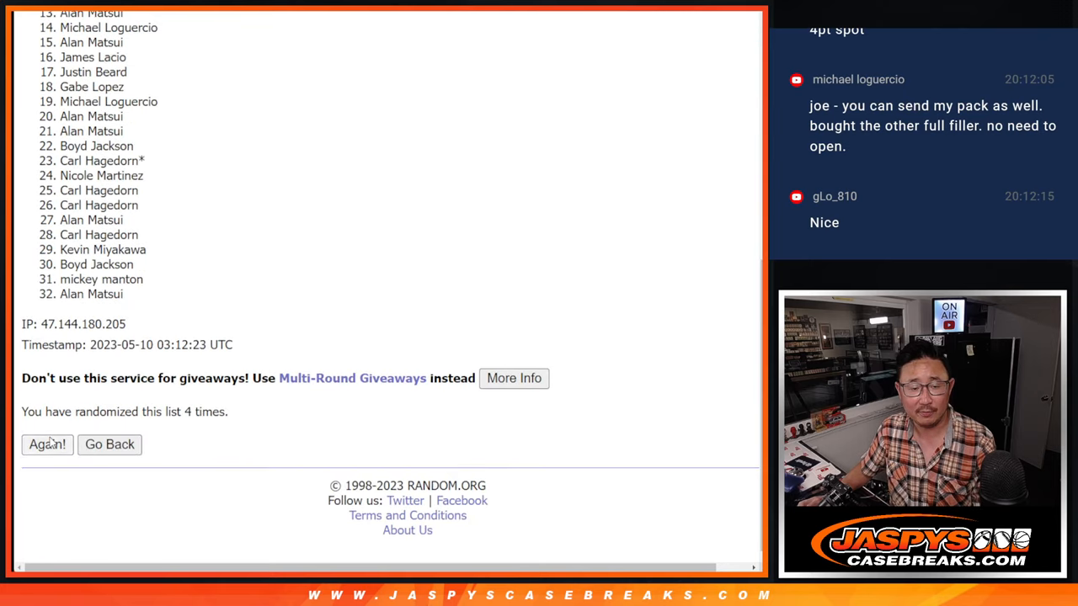
{"action": "left_click", "coordinate": [47, 445]}
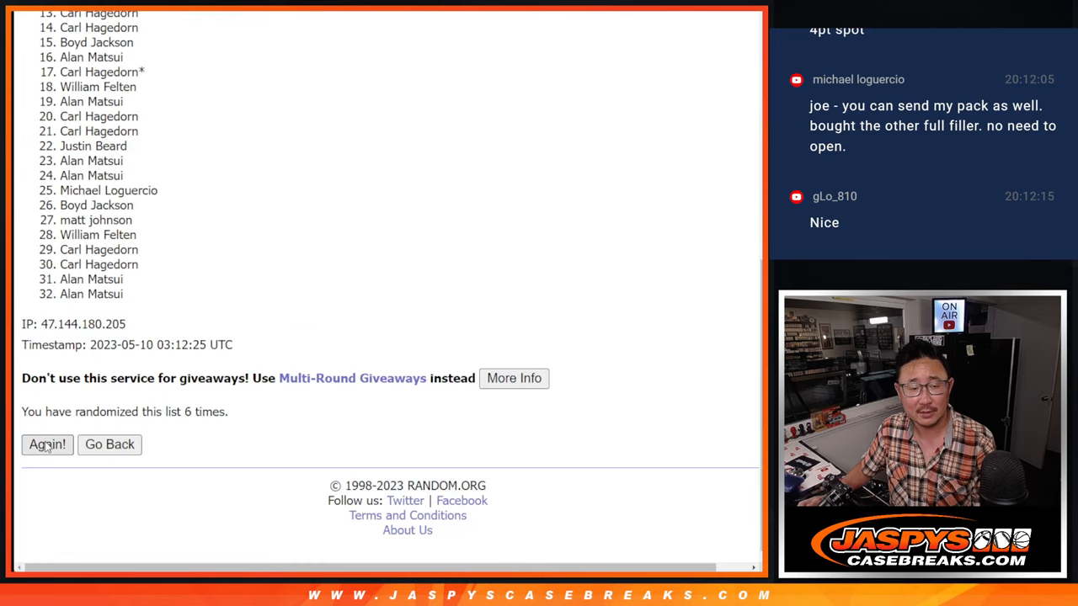
{"action": "left_click", "coordinate": [47, 445]}
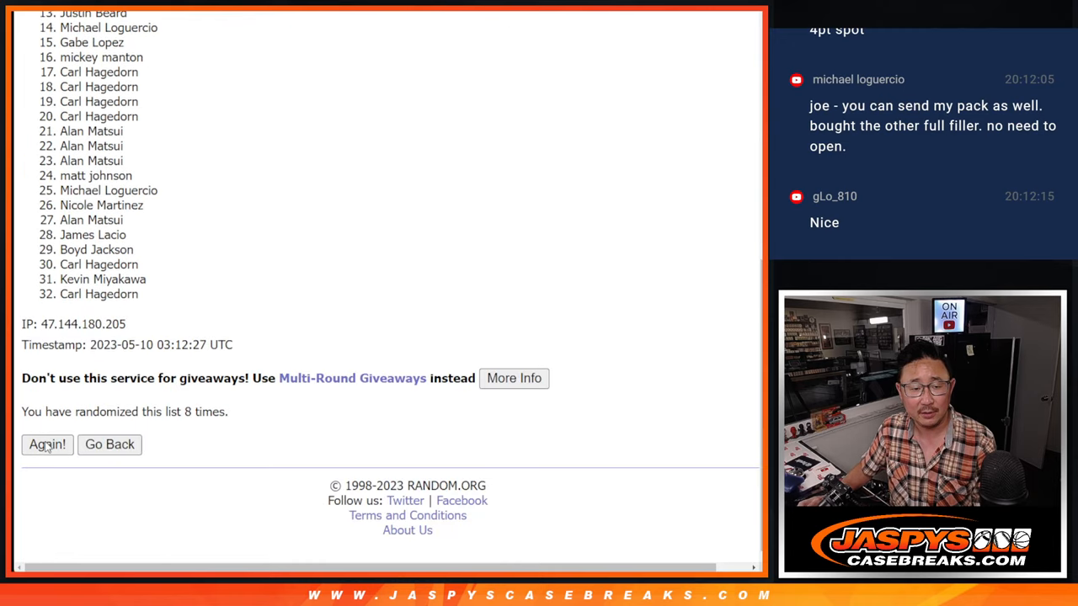
{"action": "left_click", "coordinate": [47, 445]}
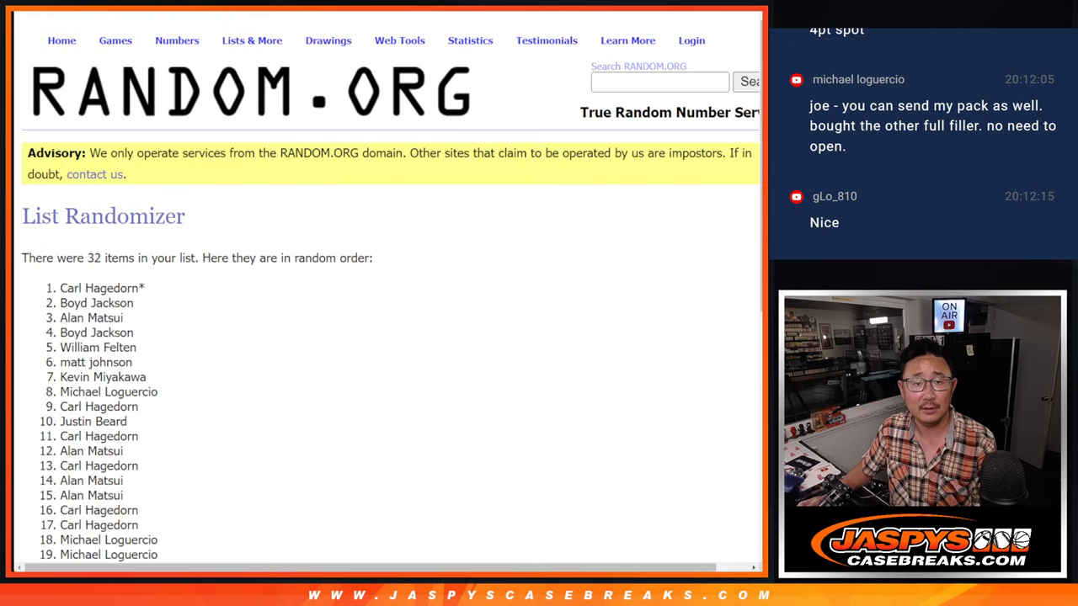
{"action": "scroll", "scroll_direction": "down", "scroll_amount": 3}
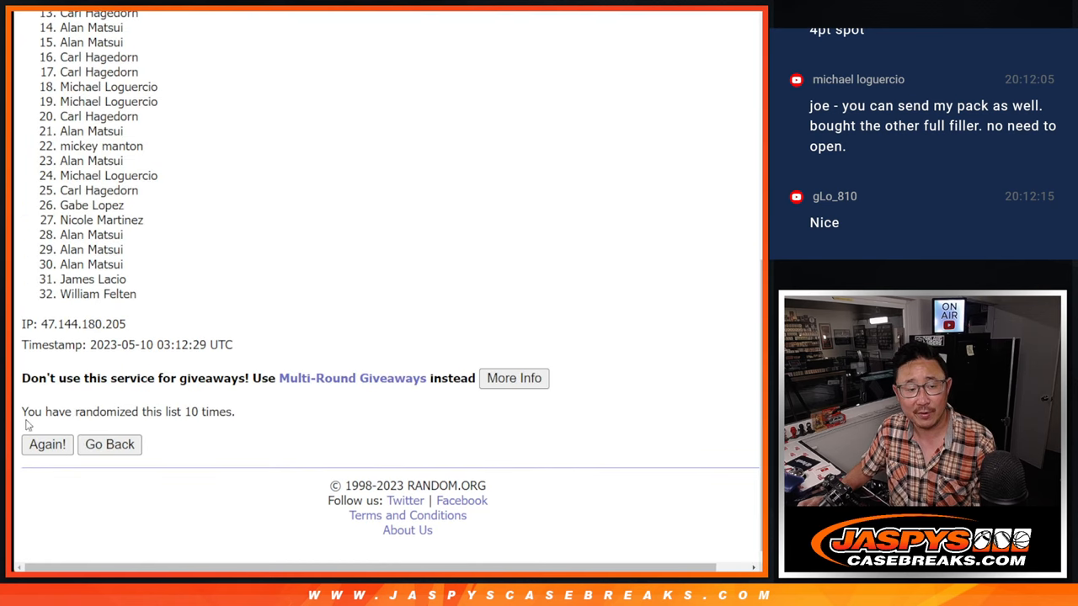
Give the participant names an eleventh shuffle and scroll through the final order.
{"action": "left_click", "coordinate": [47, 444]}
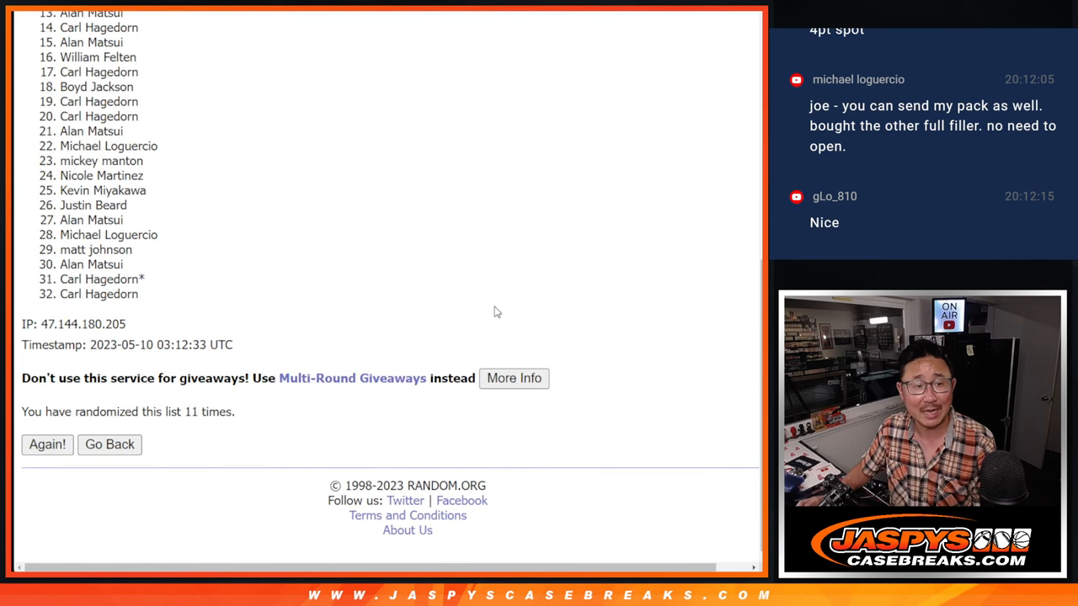
{"action": "mouse_move", "coordinate": [755, 287]}
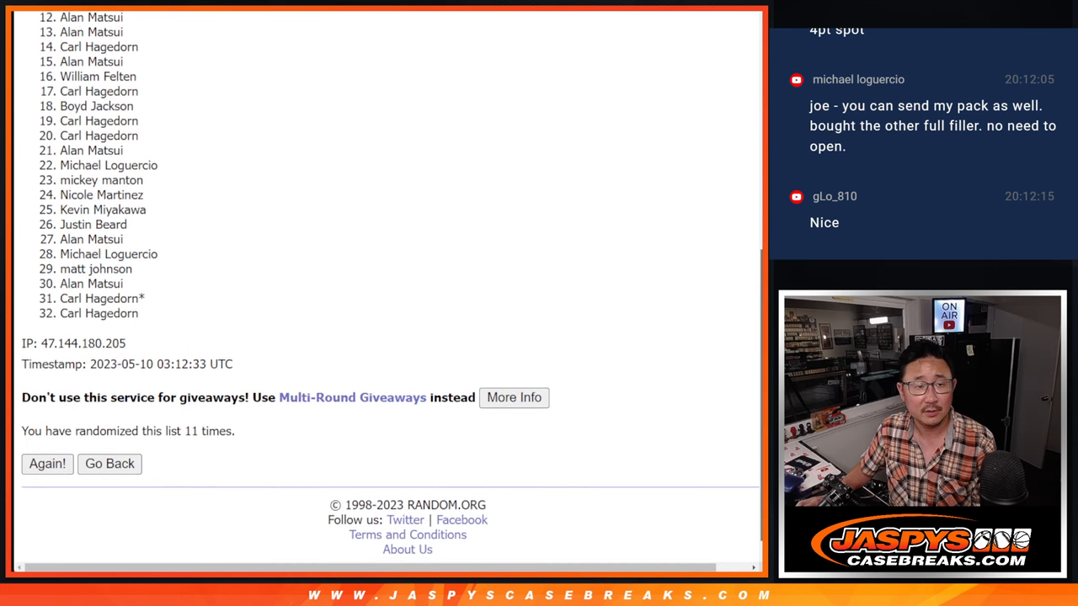
{"action": "scroll", "scroll_direction": "down", "scroll_amount": 3}
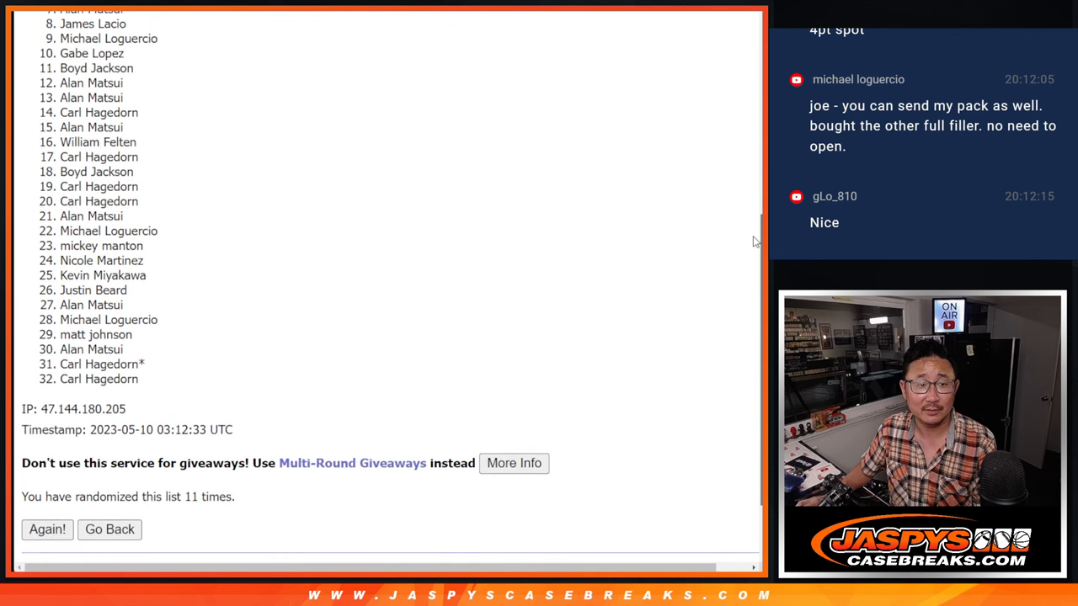
{"action": "scroll", "scroll_direction": "down", "scroll_amount": 3}
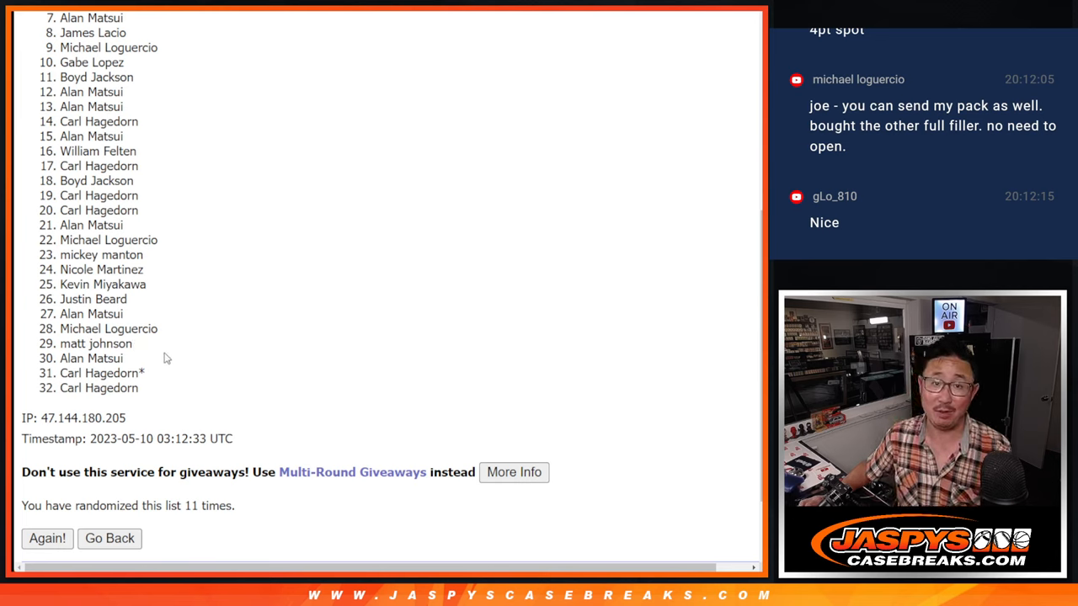
{"action": "mouse_move", "coordinate": [184, 354]}
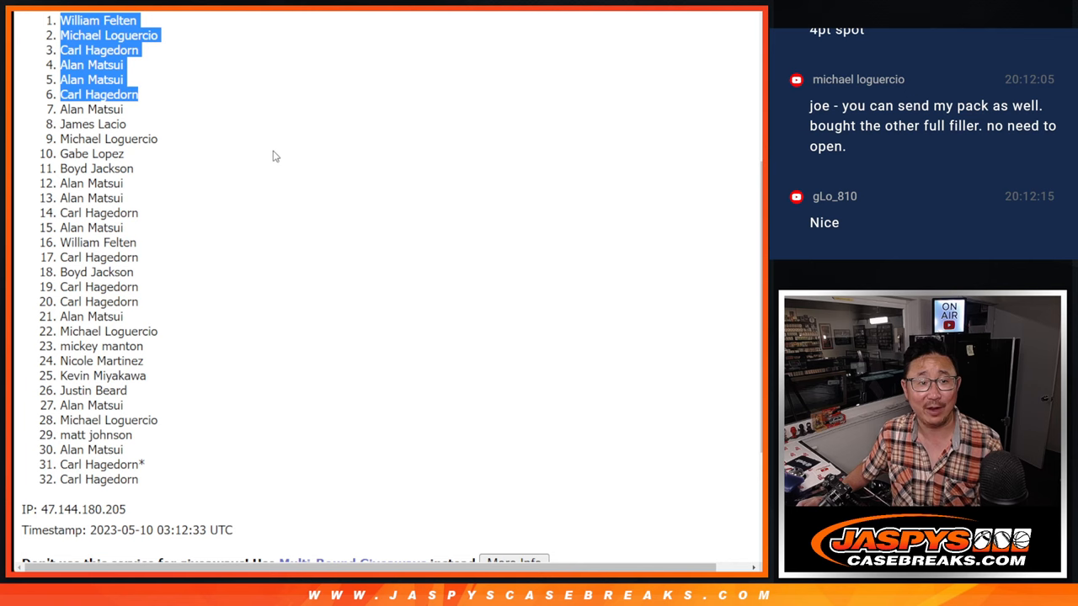
{"action": "mouse_move", "coordinate": [277, 133]}
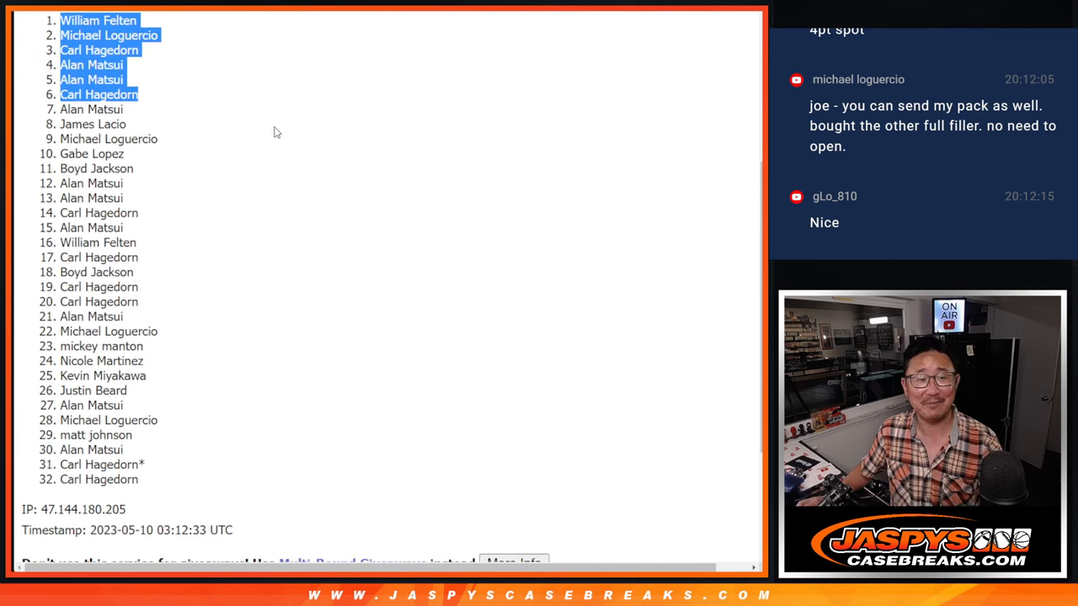